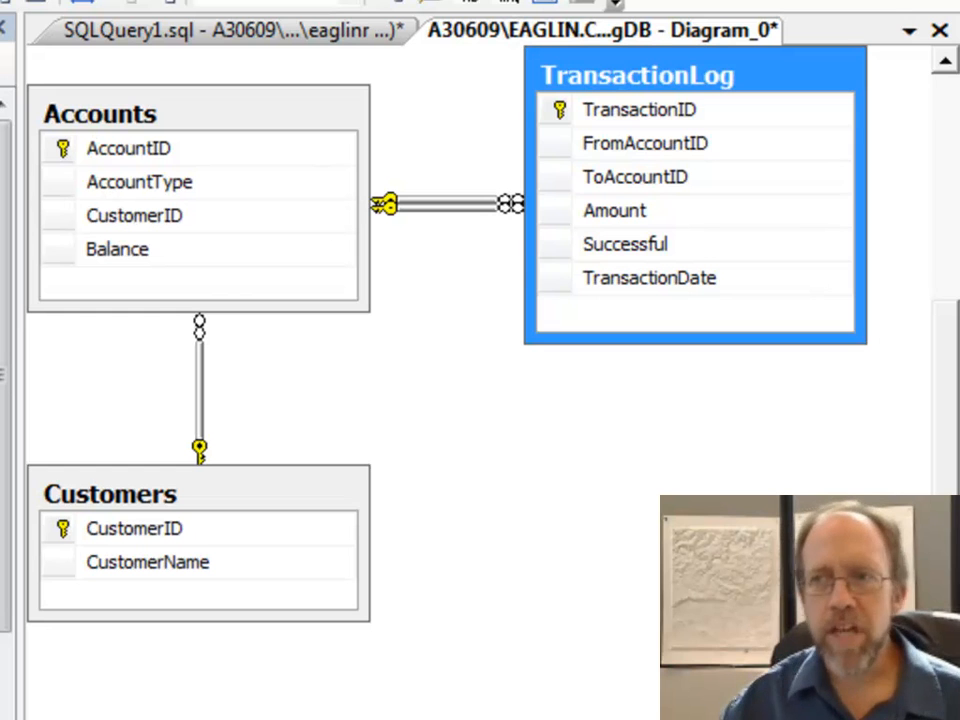
{"action": "mouse_move", "coordinate": [156, 110]}
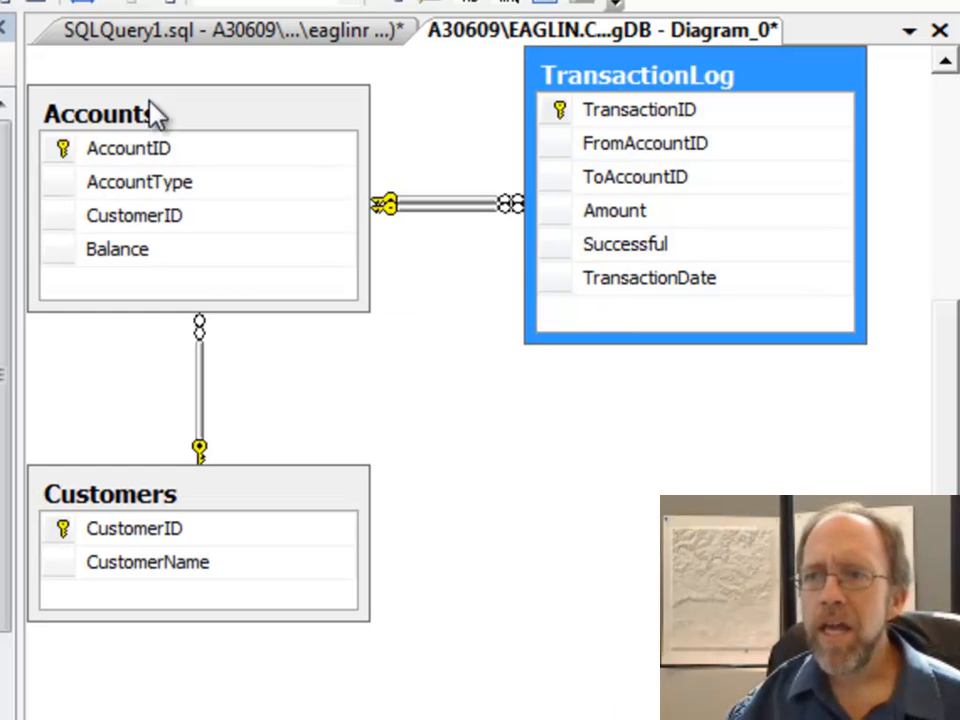
- Select the Accounts table in the database diagram to reposition it higher
{"action": "left_click", "coordinate": [108, 112]}
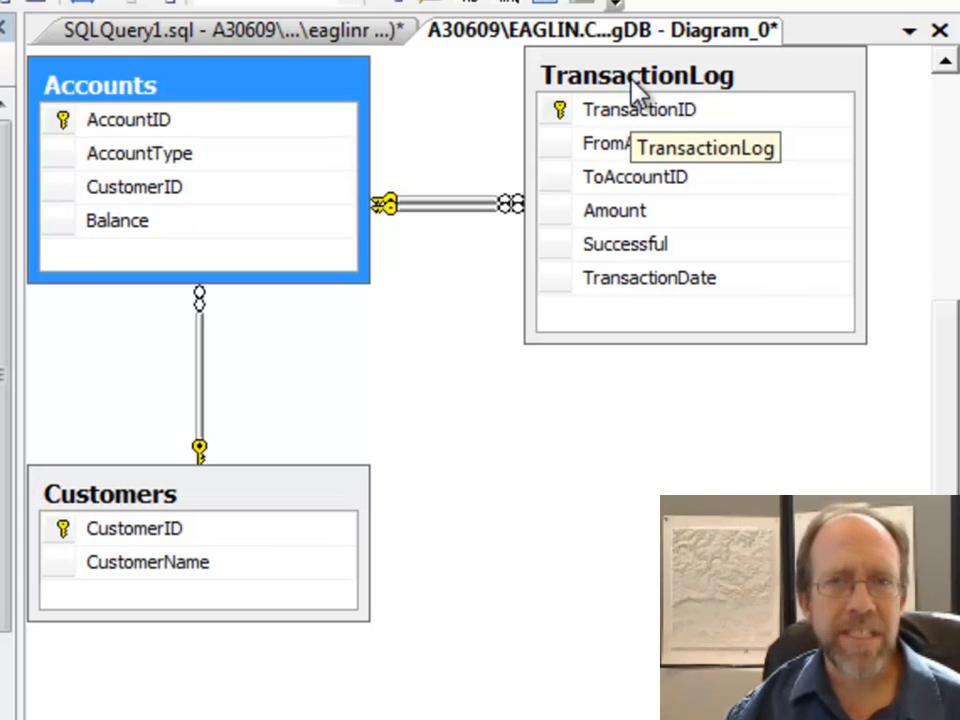
{"action": "mouse_move", "coordinate": [604, 120]}
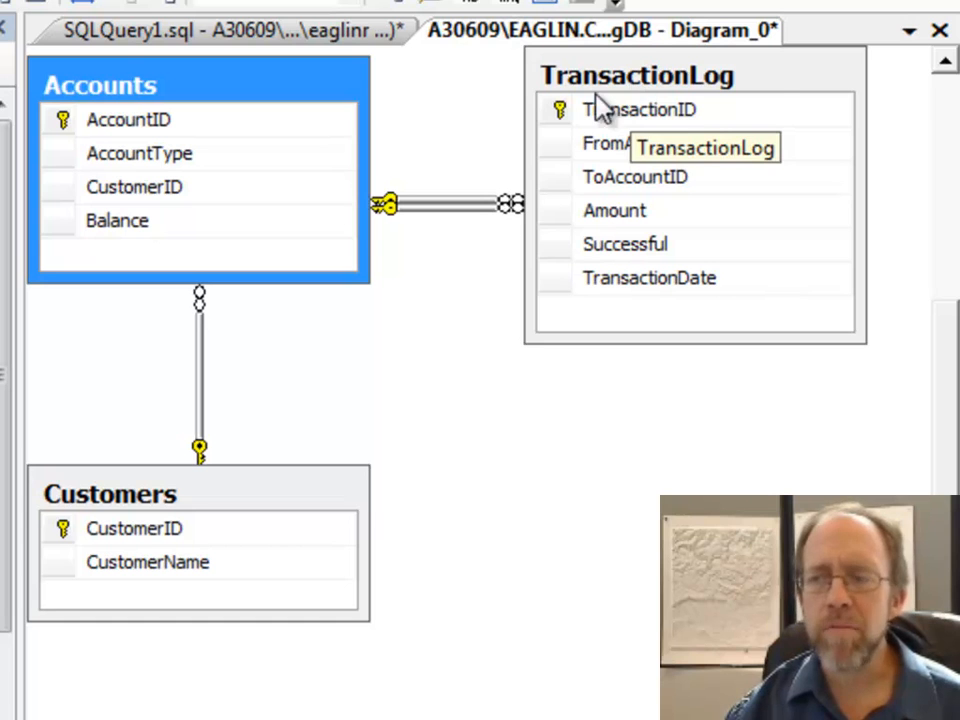
{"action": "mouse_move", "coordinate": [528, 452]}
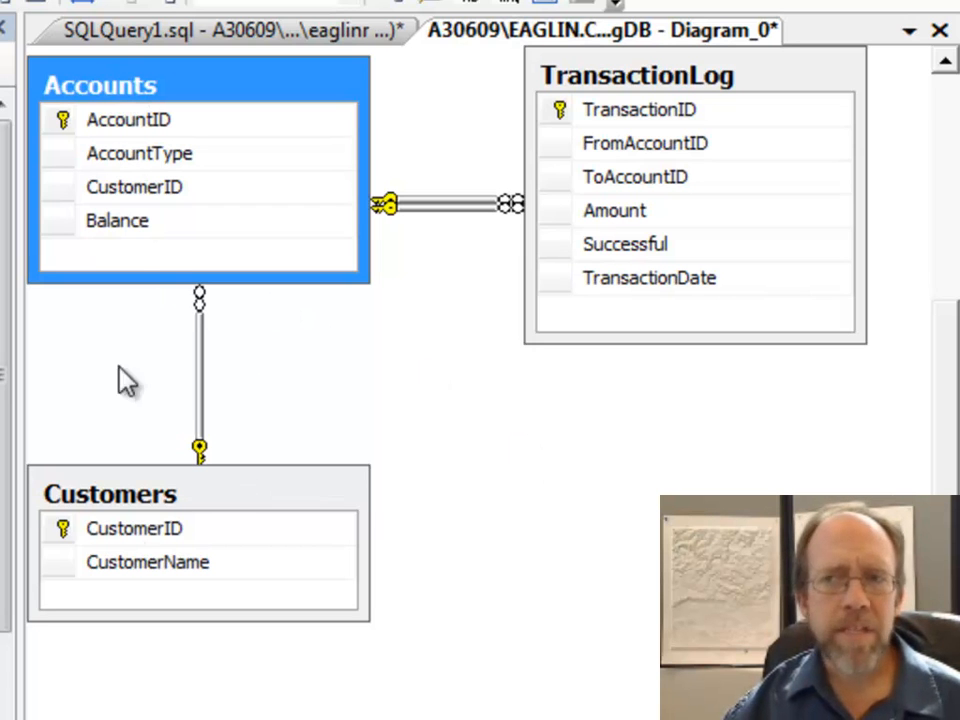
{"action": "mouse_move", "coordinate": [130, 104]}
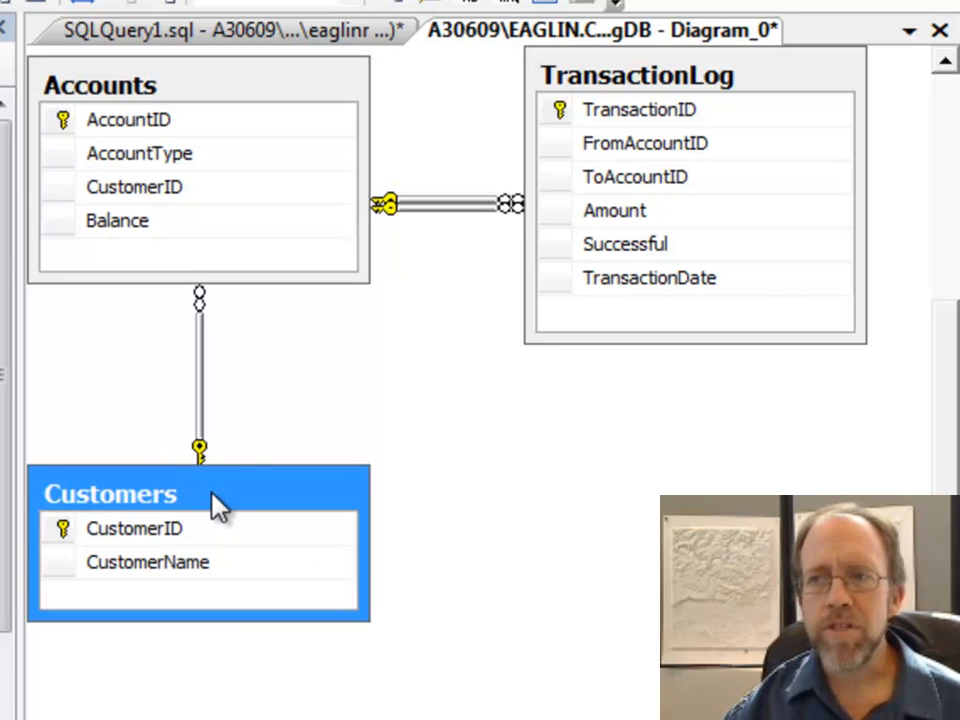
- Drag the Customers table upward so it sits nearer the Accounts table
{"action": "left_click_drag", "start_coordinate": [200, 492], "coordinate": [200, 398]}
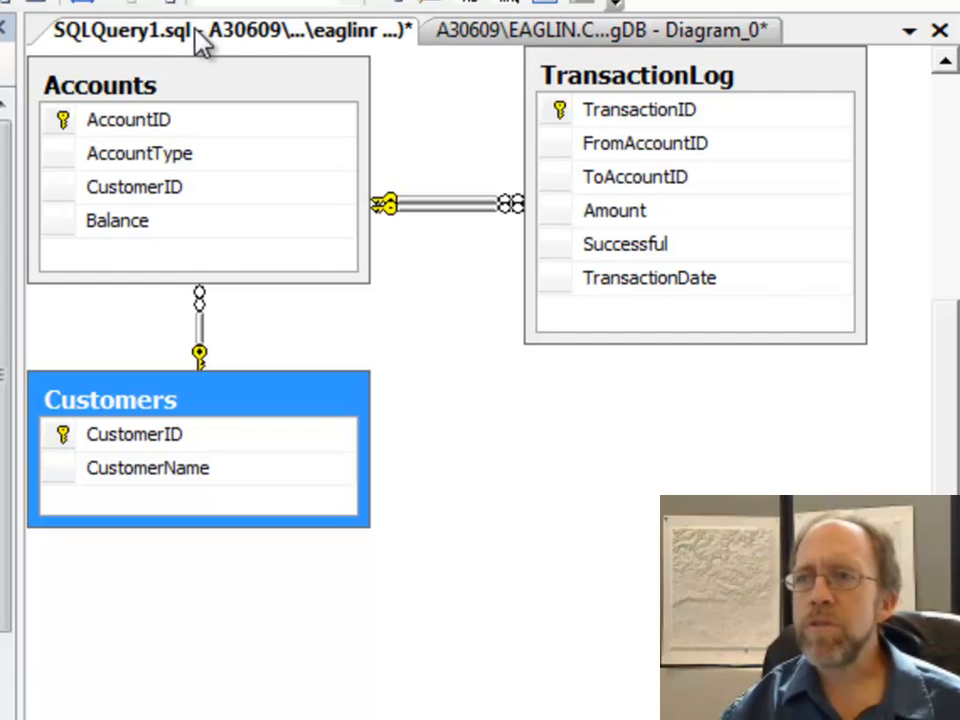
- Switch to the SQLQuery1.sql tab and scroll to the ALTER PROCEDURE performTransaction statement
{"action": "left_click", "coordinate": [130, 30]}
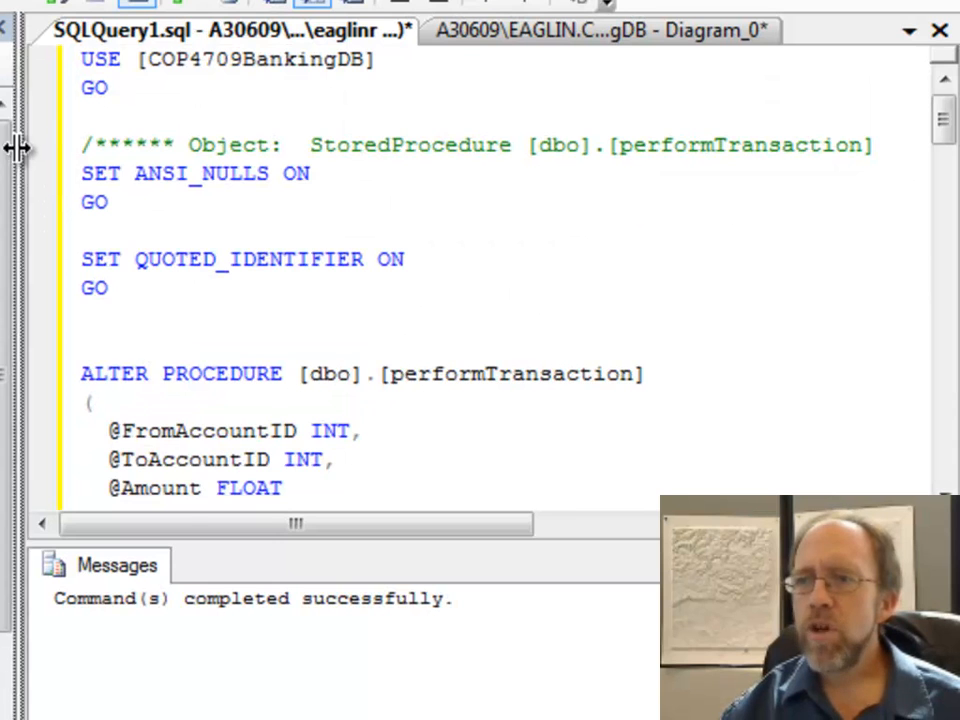
{"action": "scroll", "scroll_direction": "right", "scroll_amount": 3}
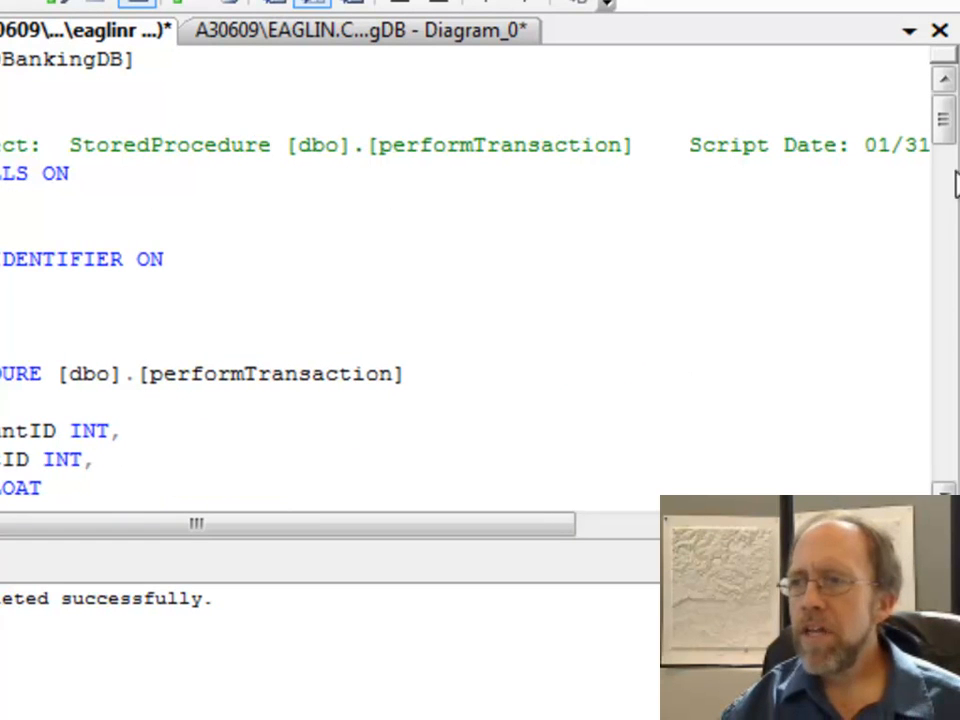
{"action": "scroll", "scroll_direction": "down", "scroll_amount": 3}
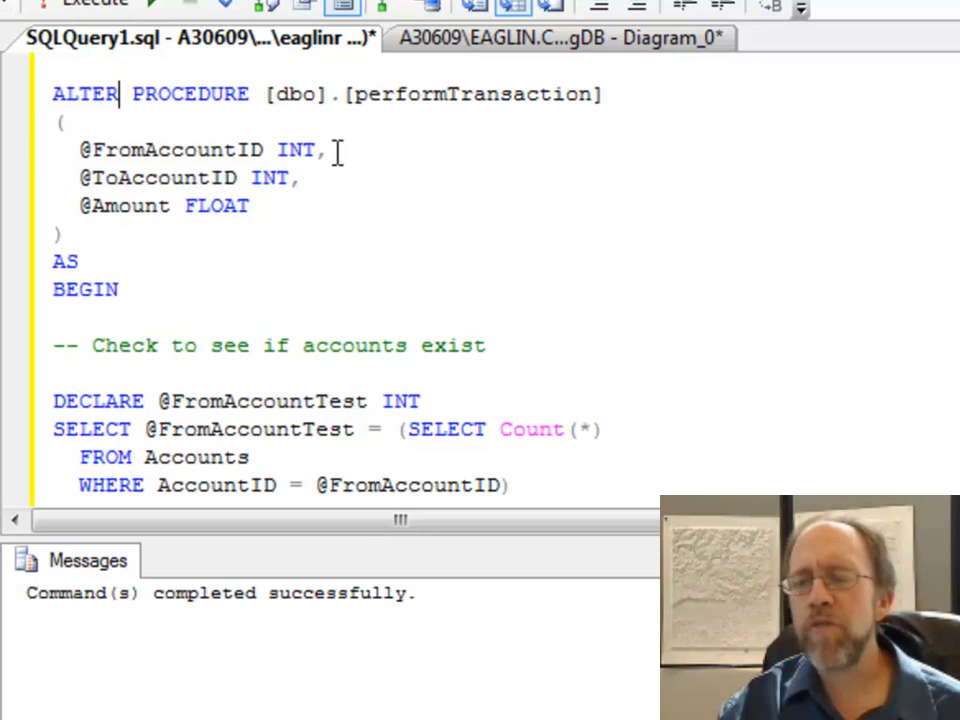
{"action": "left_click_drag", "start_coordinate": [148, 150], "coordinate": [328, 150]}
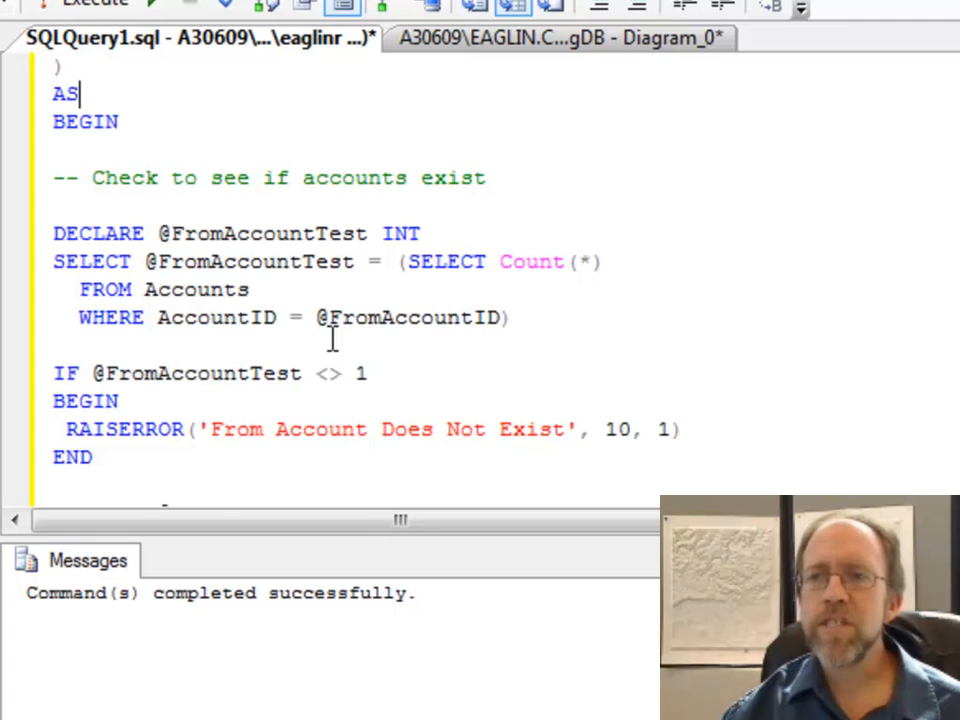
{"action": "scroll", "scroll_direction": "down", "scroll_amount": 3}
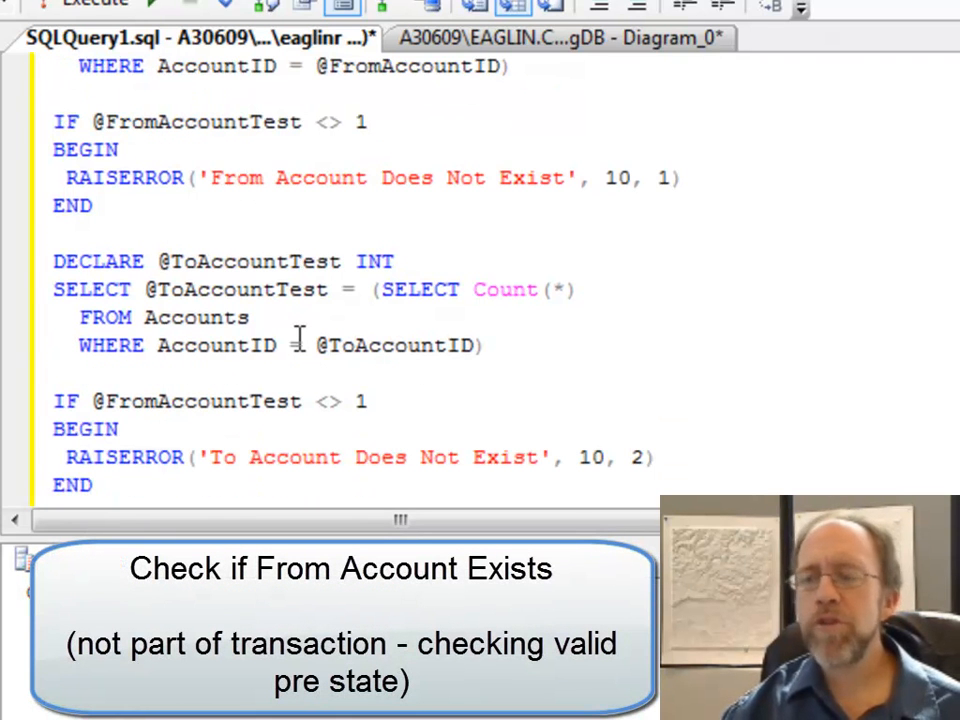
{"action": "scroll", "scroll_direction": "down", "scroll_amount": 3}
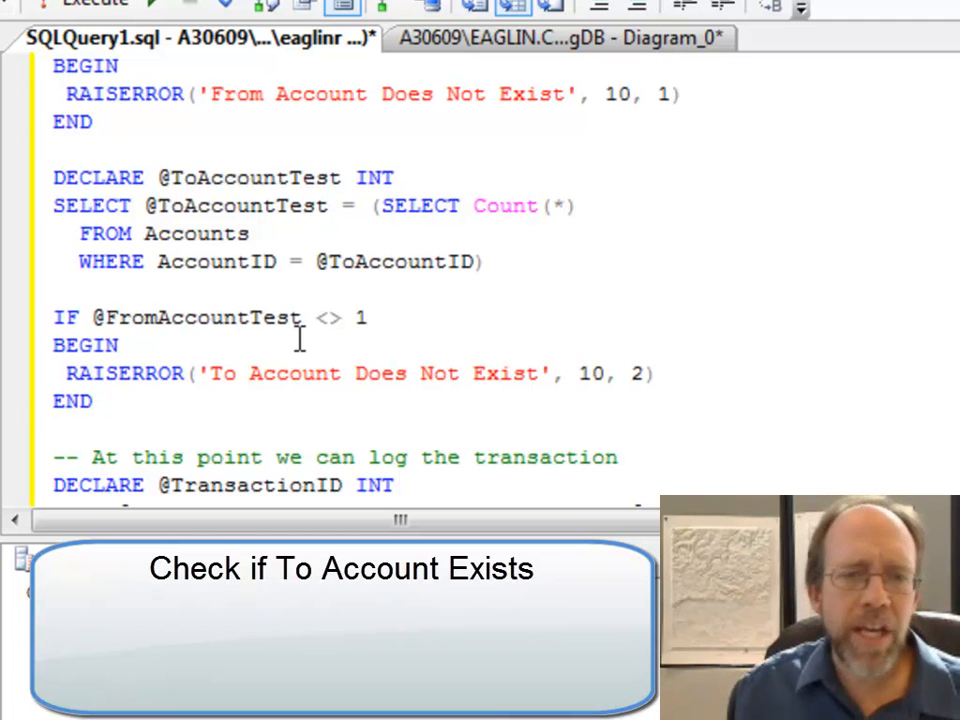
{"action": "left_click", "coordinate": [96, 4]}
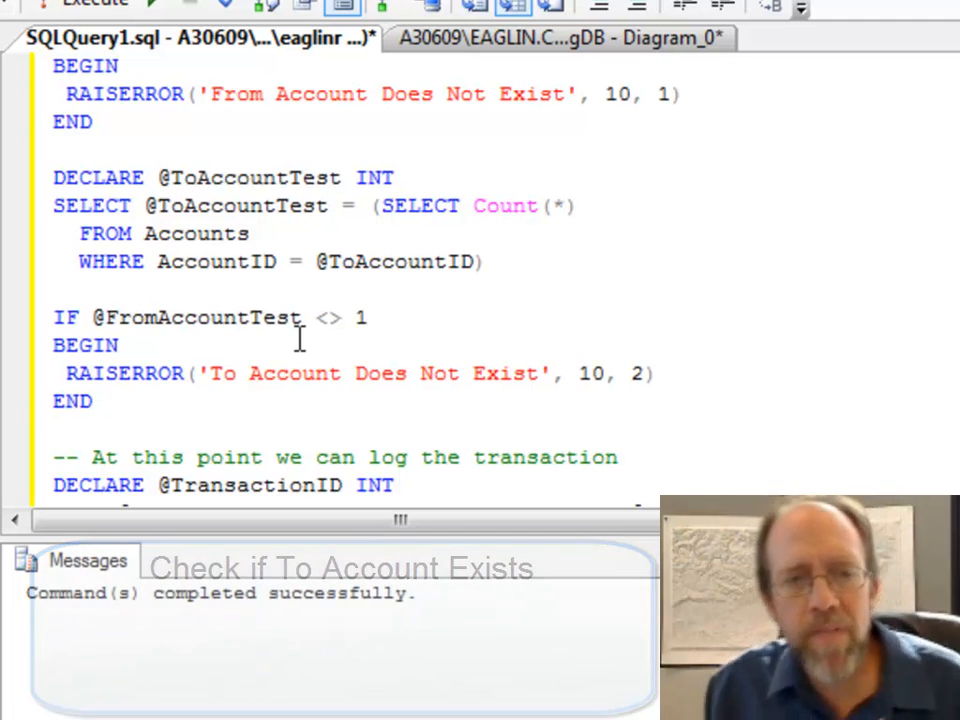
{"action": "scroll", "scroll_direction": "down", "scroll_amount": 3}
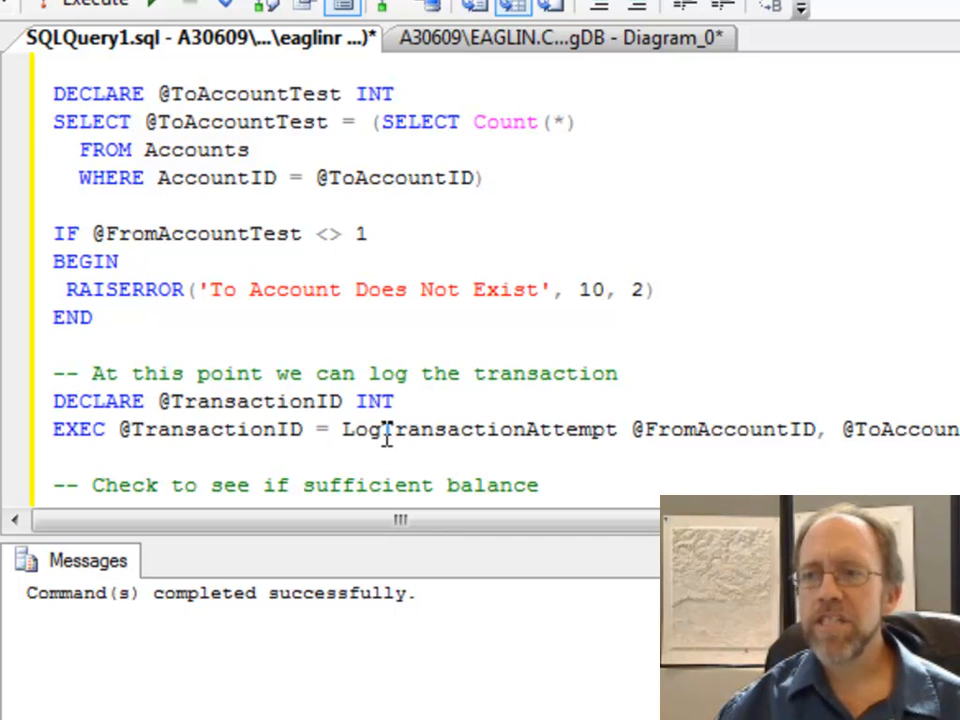
{"action": "mouse_move", "coordinate": [532, 392]}
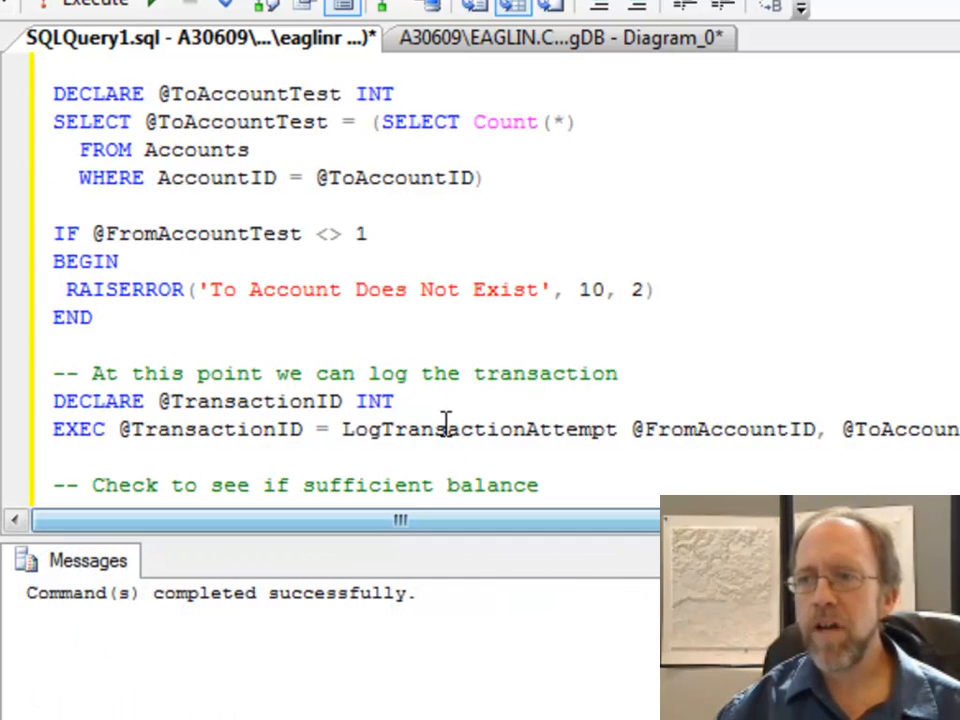
{"action": "scroll", "scroll_direction": "down", "scroll_amount": 3}
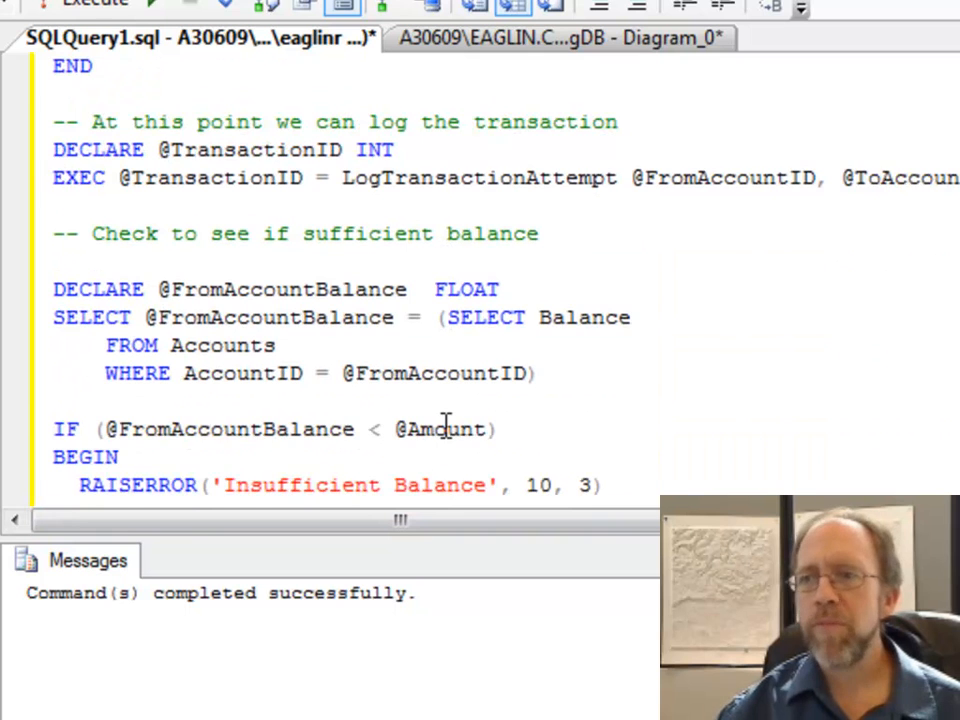
{"action": "scroll", "scroll_direction": "down", "scroll_amount": 3}
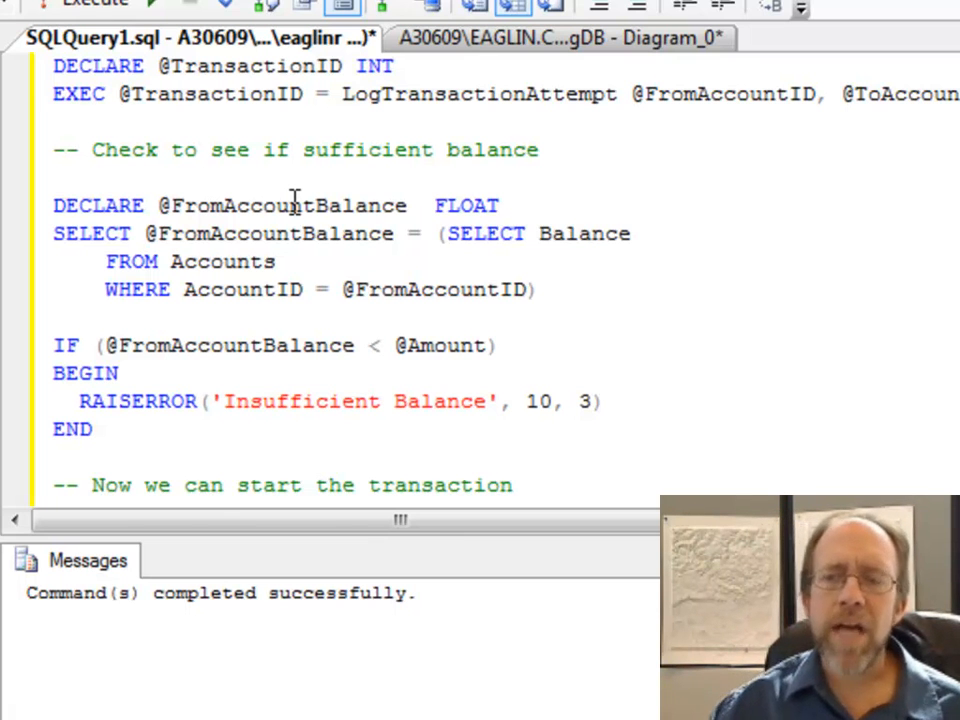
{"action": "scroll", "scroll_direction": "down", "scroll_amount": 3}
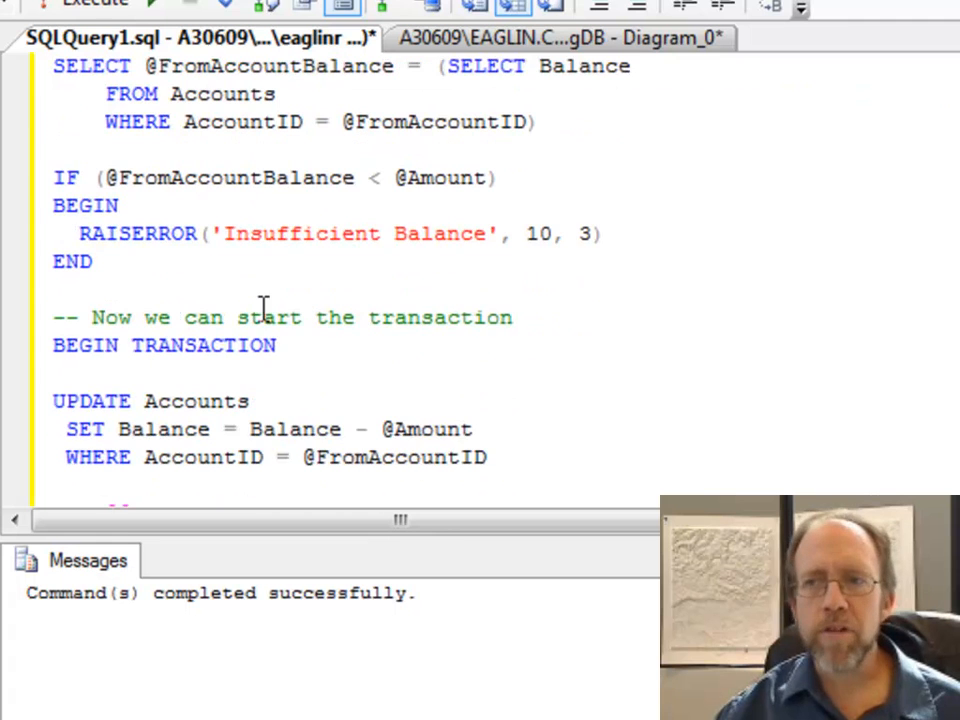
{"action": "mouse_move", "coordinate": [404, 320]}
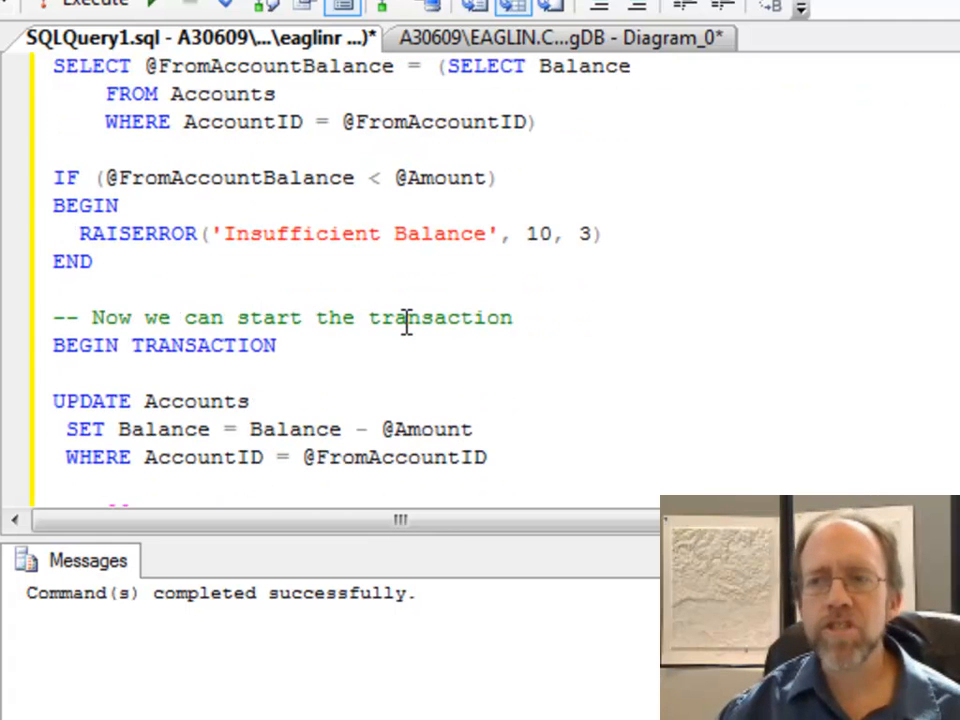
{"action": "scroll", "scroll_direction": "down", "scroll_amount": 3}
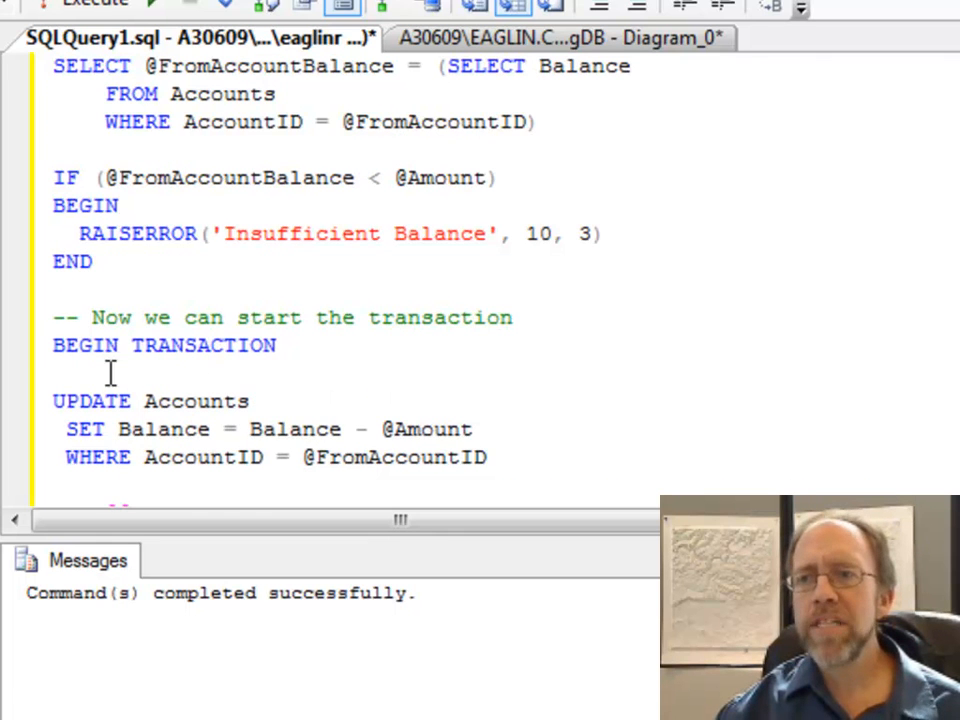
{"action": "scroll", "scroll_direction": "down", "scroll_amount": 3}
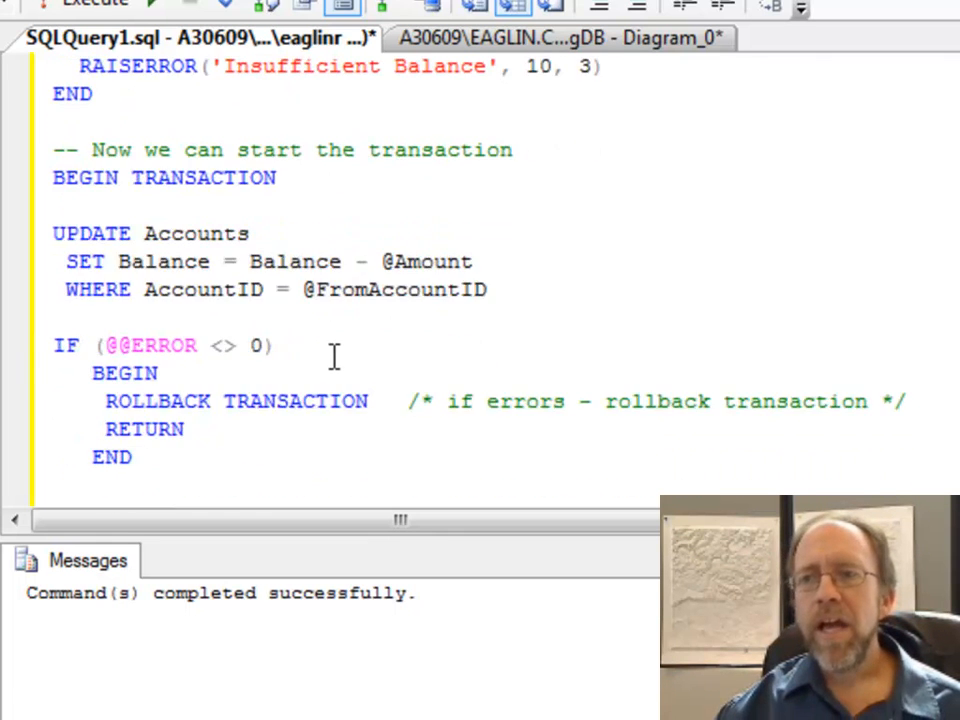
{"action": "scroll", "scroll_direction": "down", "scroll_amount": 3}
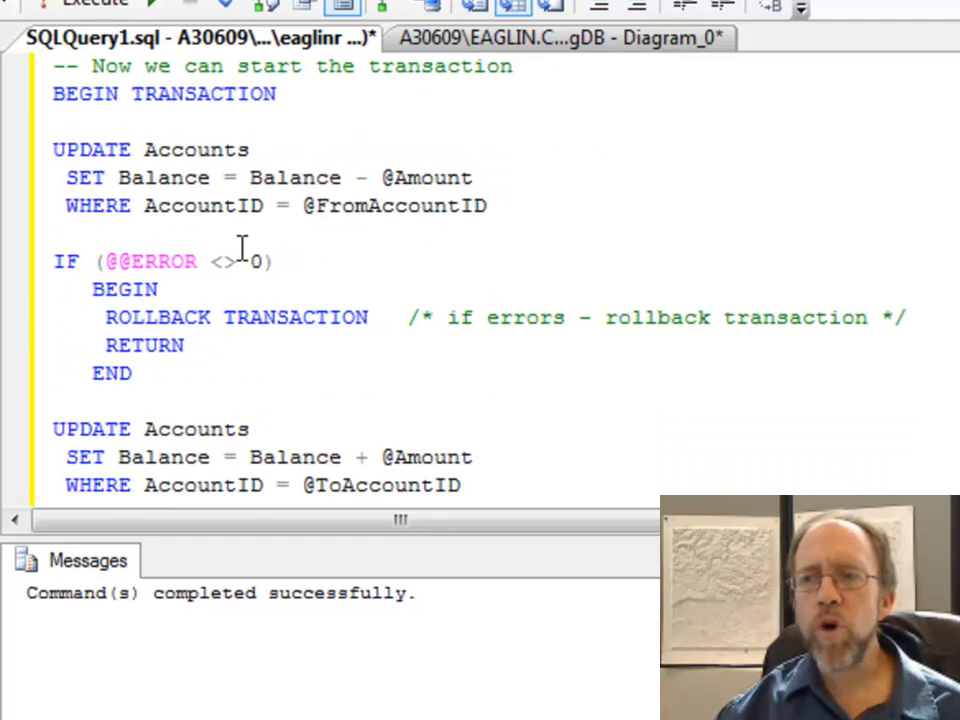
{"action": "scroll", "scroll_direction": "up", "scroll_amount": 3}
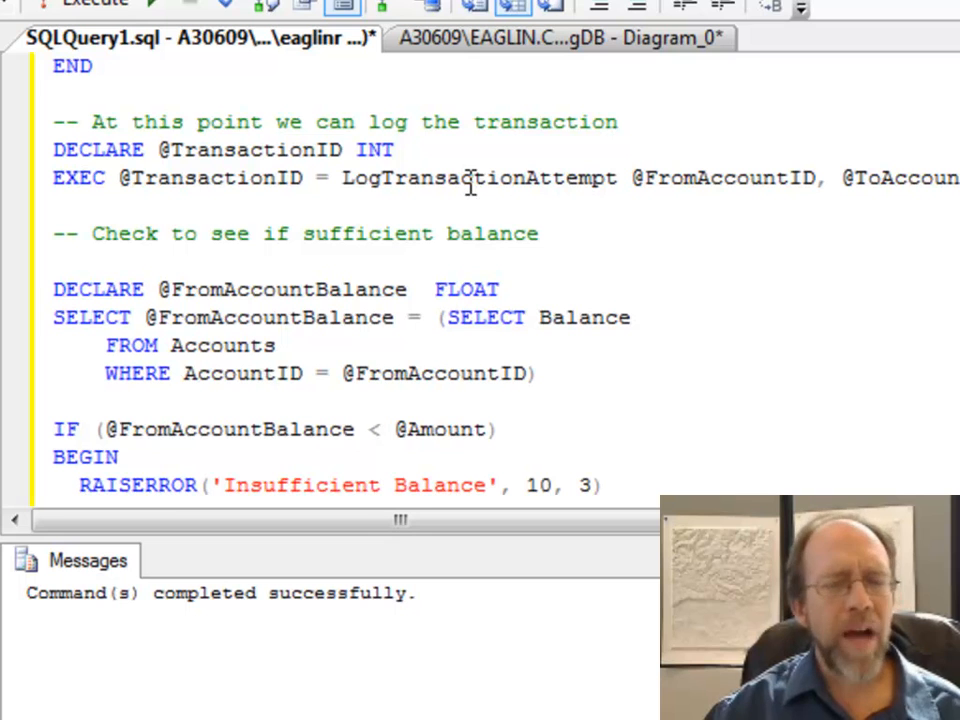
{"action": "mouse_move", "coordinate": [438, 198]}
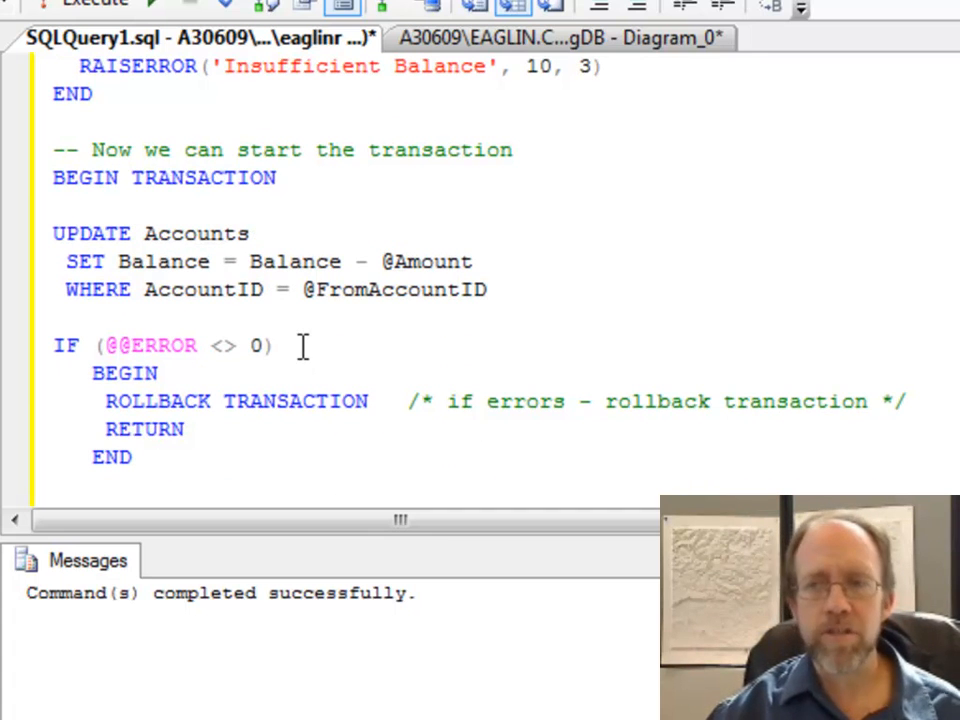
{"action": "scroll", "scroll_direction": "down", "scroll_amount": 3}
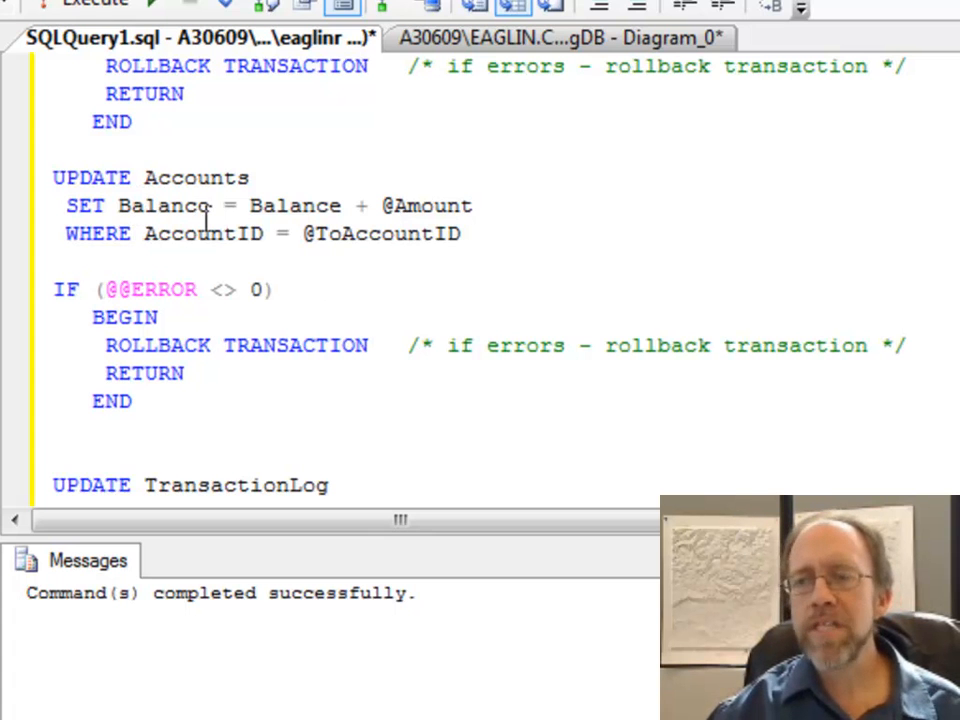
{"action": "mouse_move", "coordinate": [412, 206]}
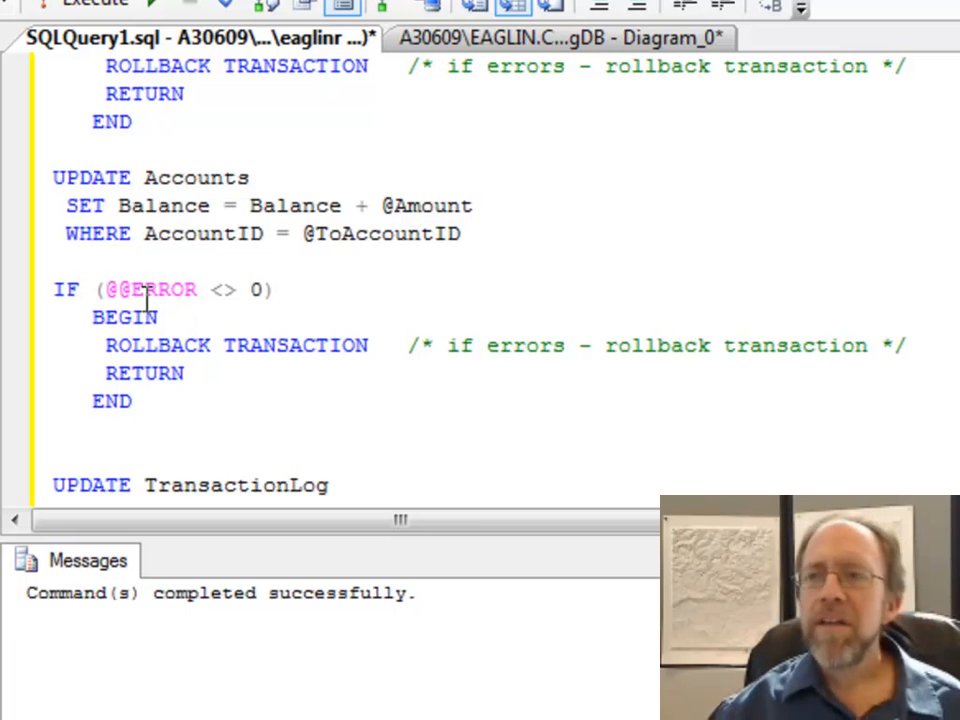
{"action": "mouse_move", "coordinate": [158, 344]}
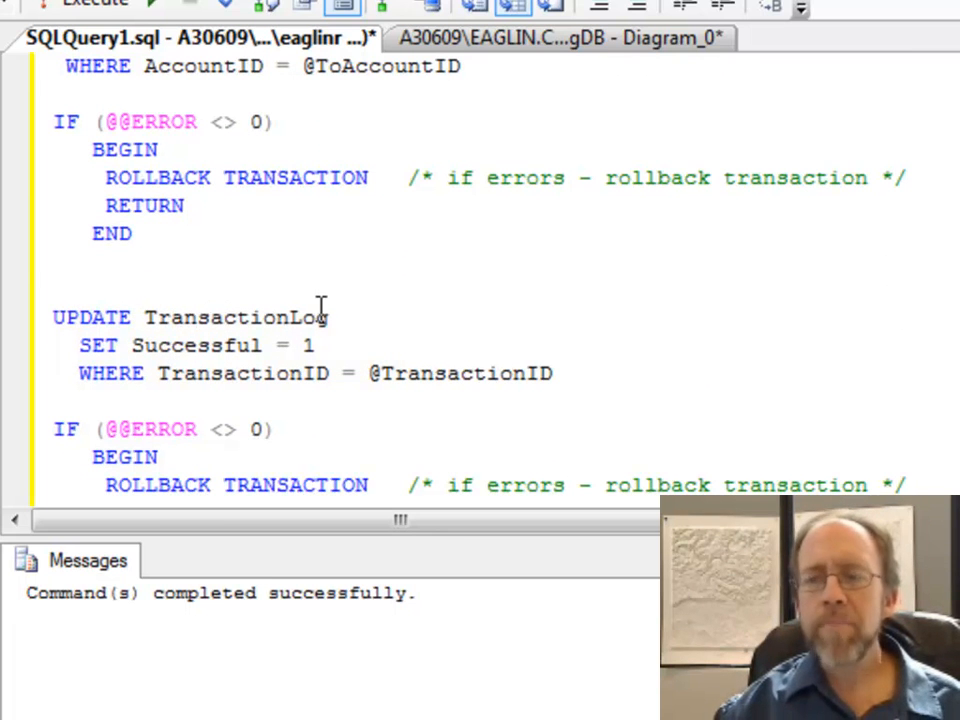
{"action": "mouse_move", "coordinate": [172, 344]}
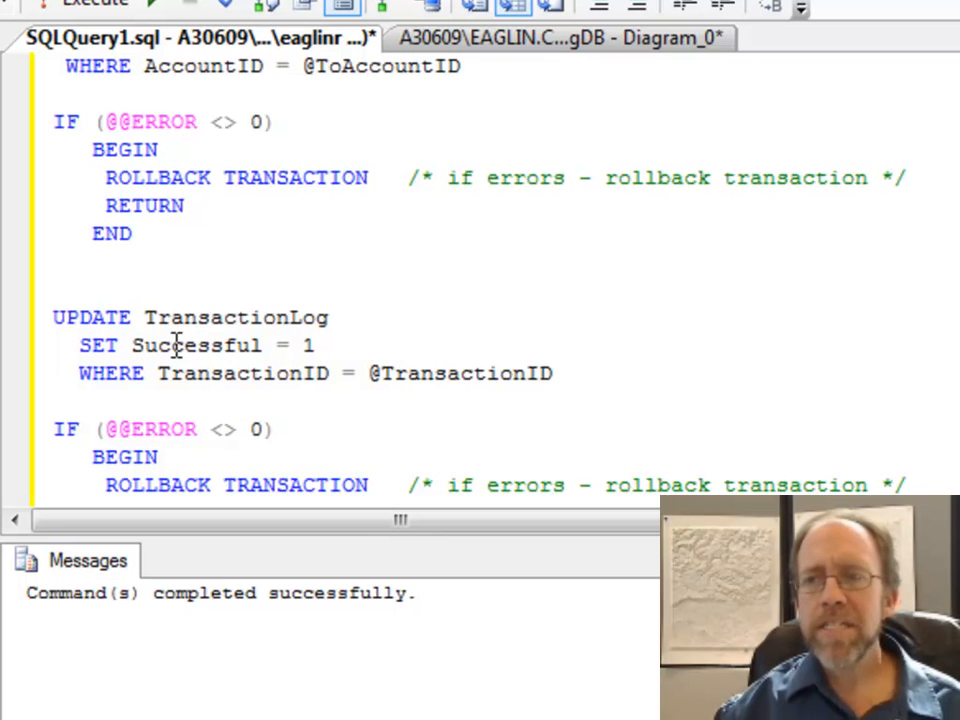
{"action": "mouse_move", "coordinate": [408, 344]}
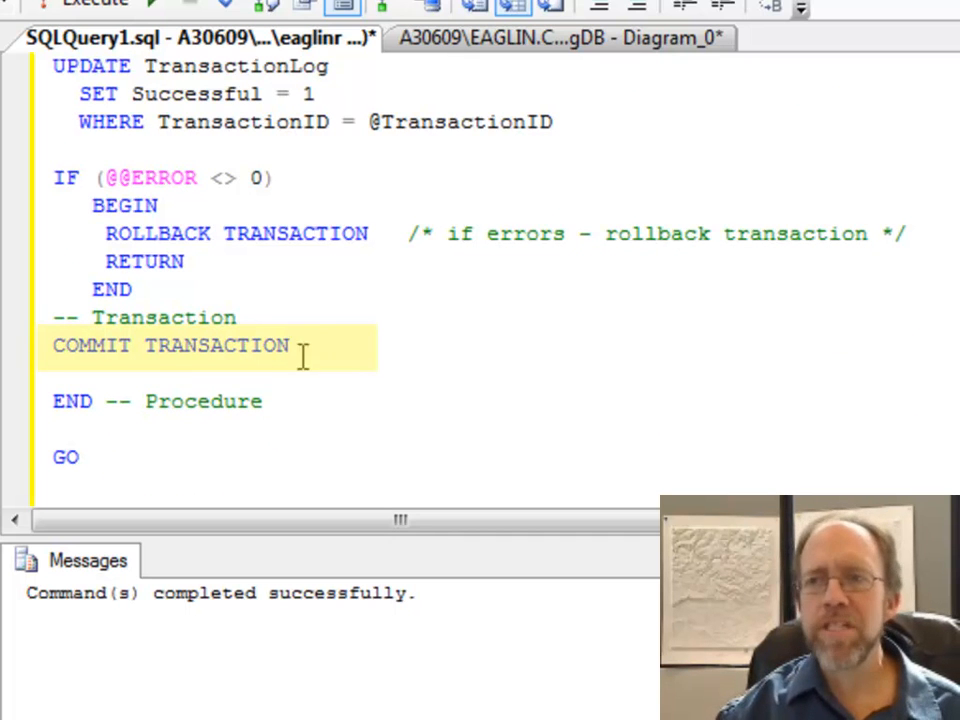
{"action": "mouse_move", "coordinate": [24, 356]}
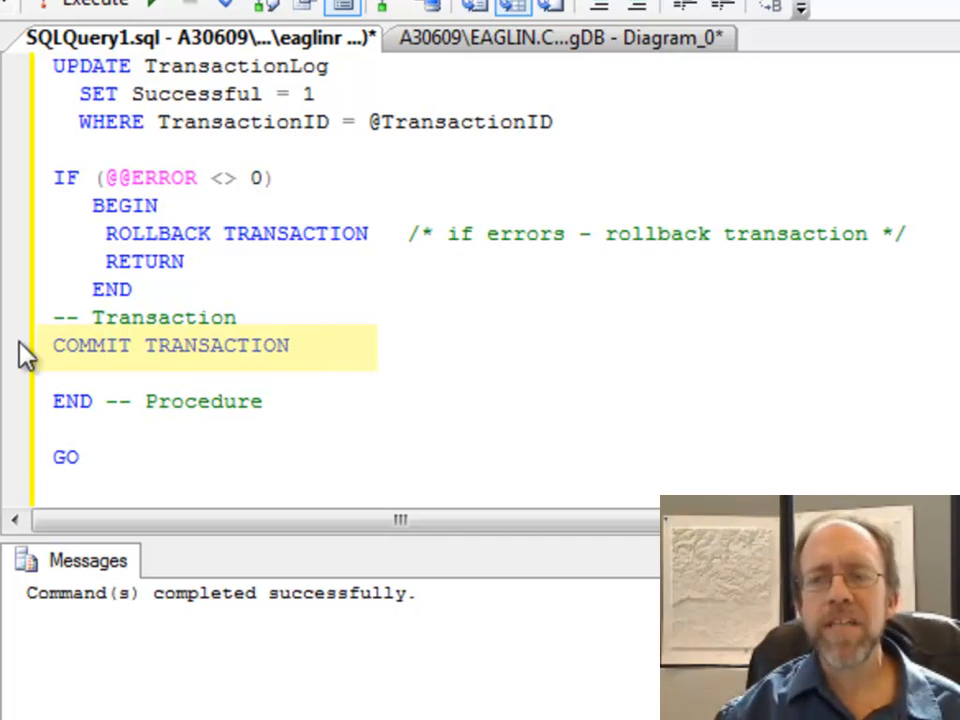